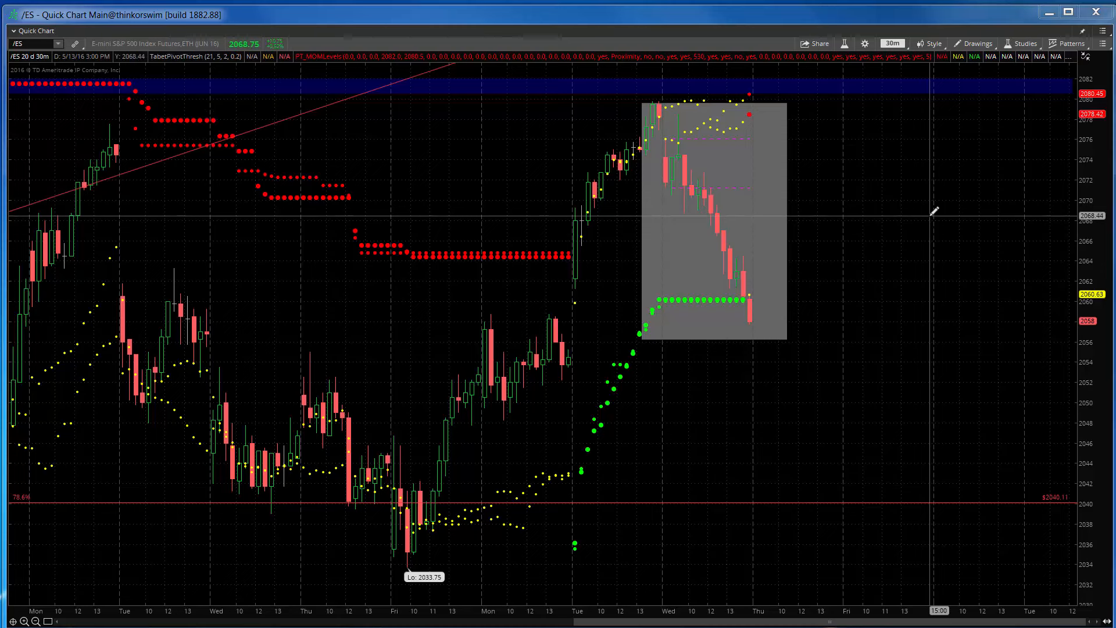
mouse_move(929, 230)
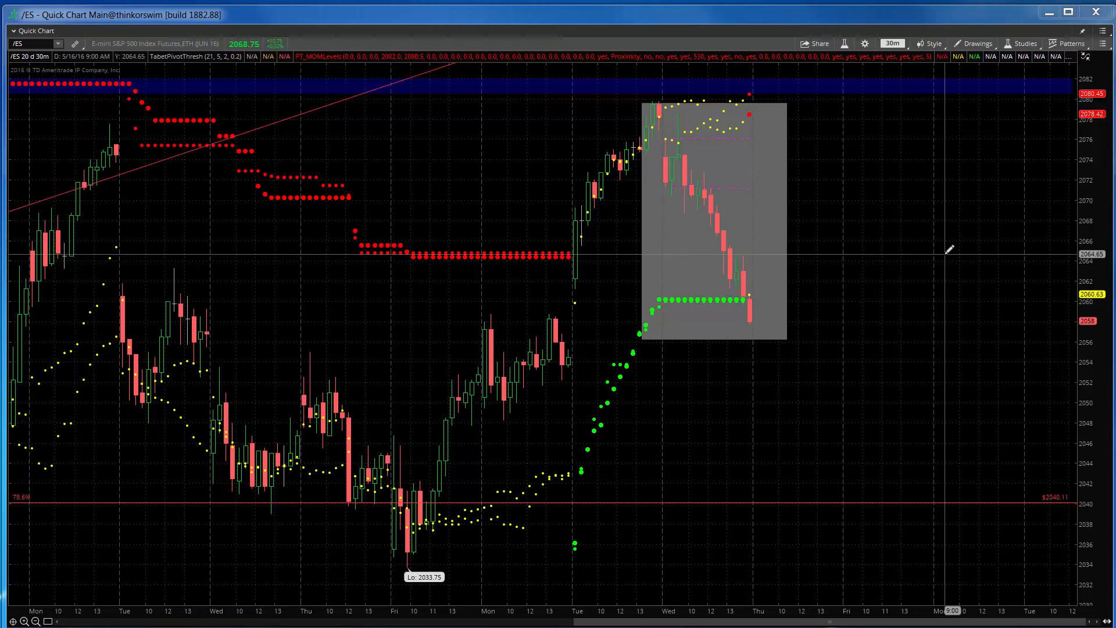
mouse_move(949, 251)
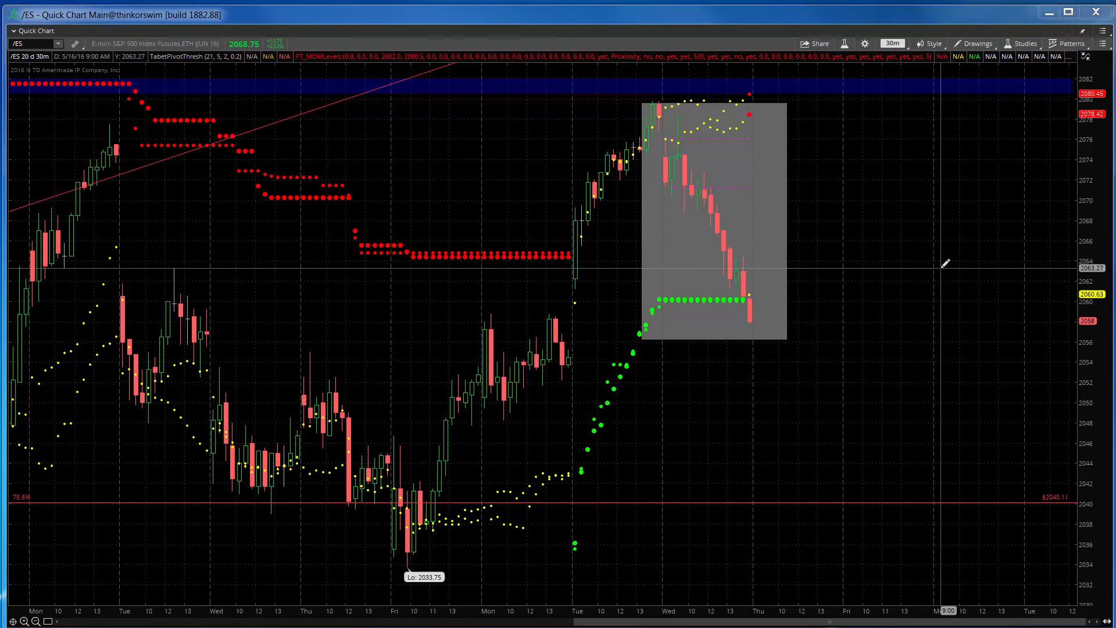
mouse_move(943, 269)
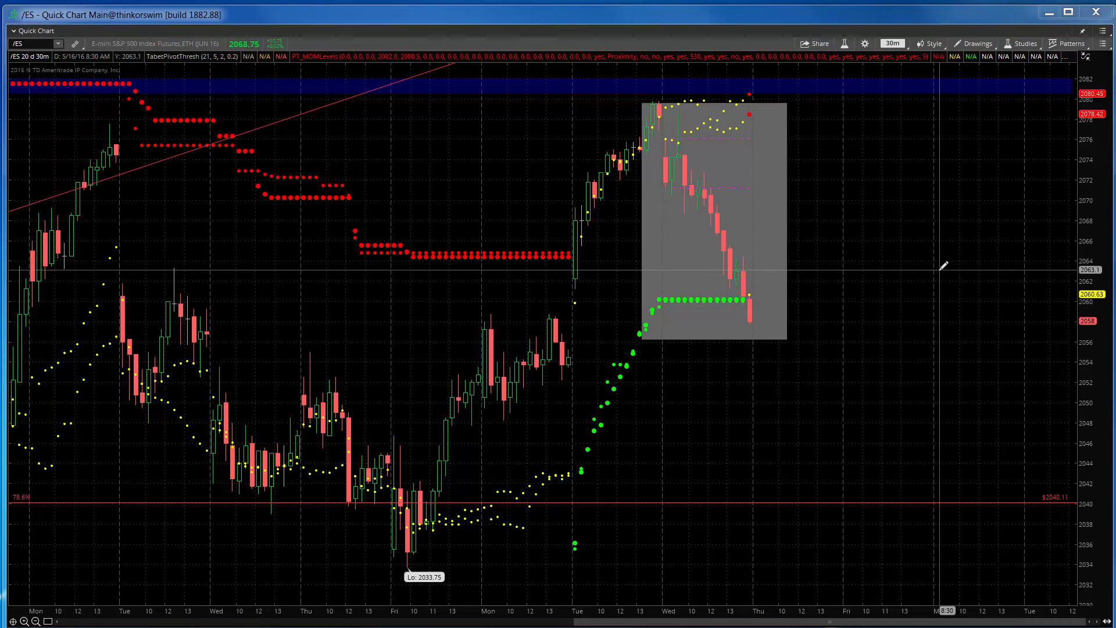
mouse_move(797, 193)
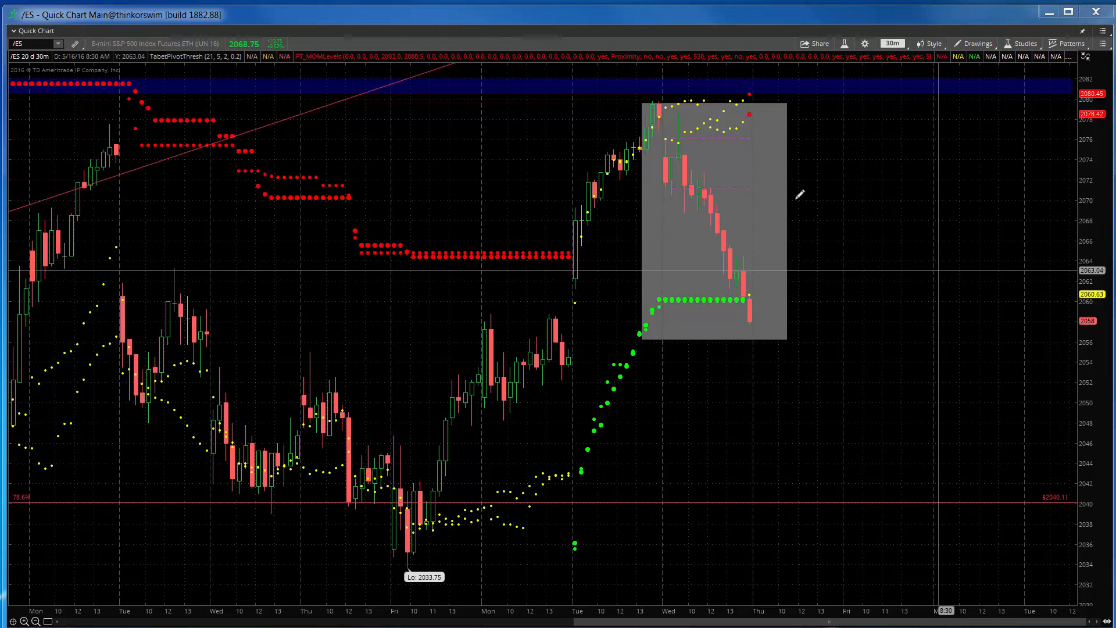
mouse_move(831, 190)
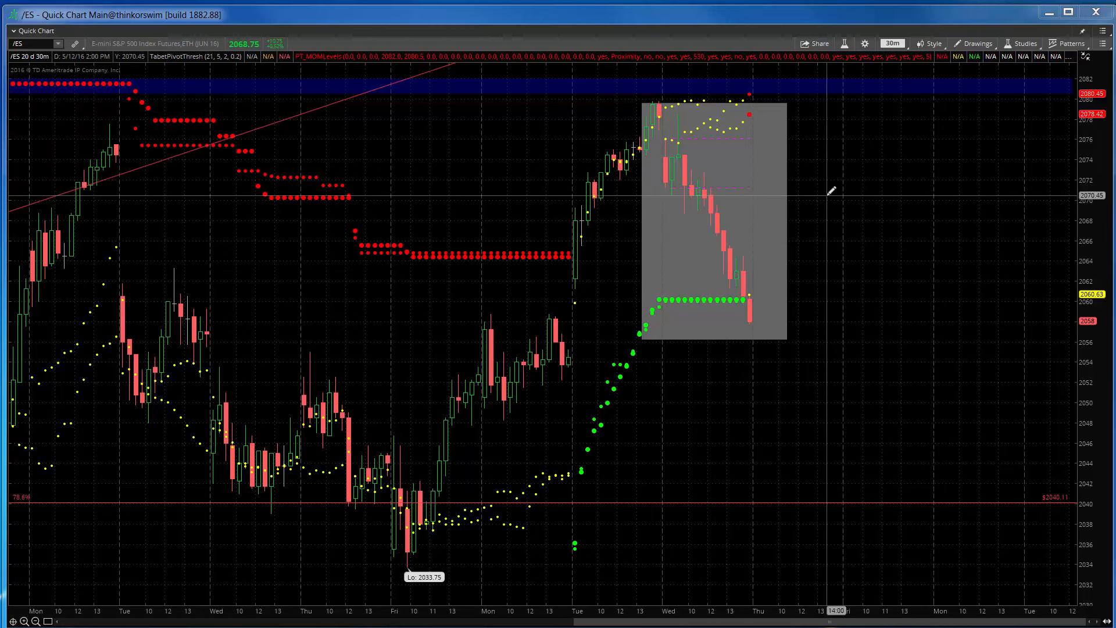
mouse_move(832, 195)
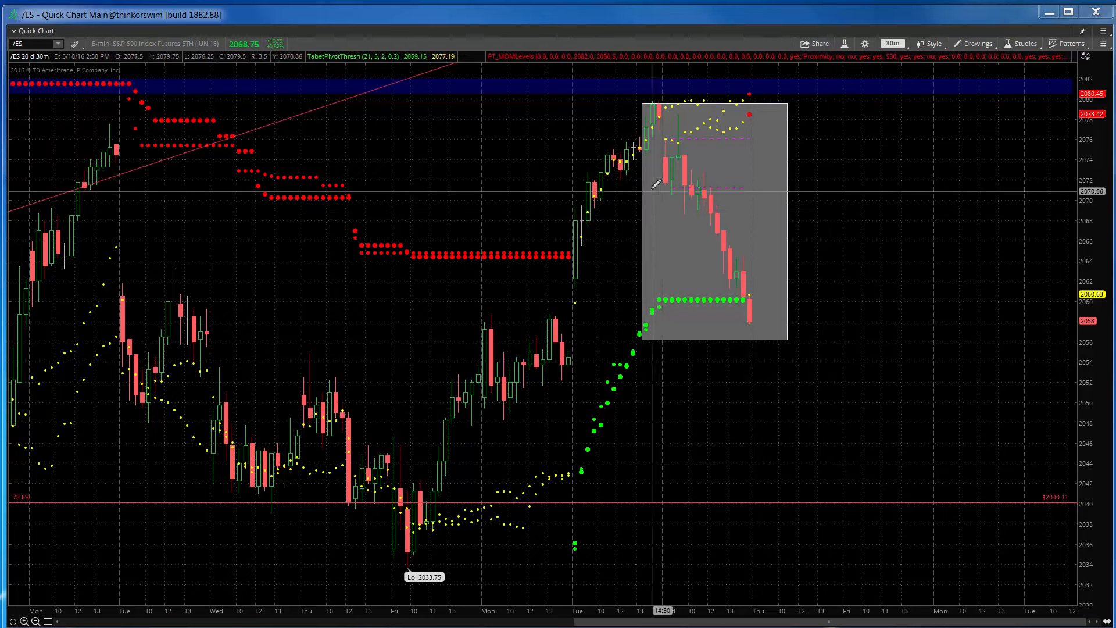
mouse_move(803, 185)
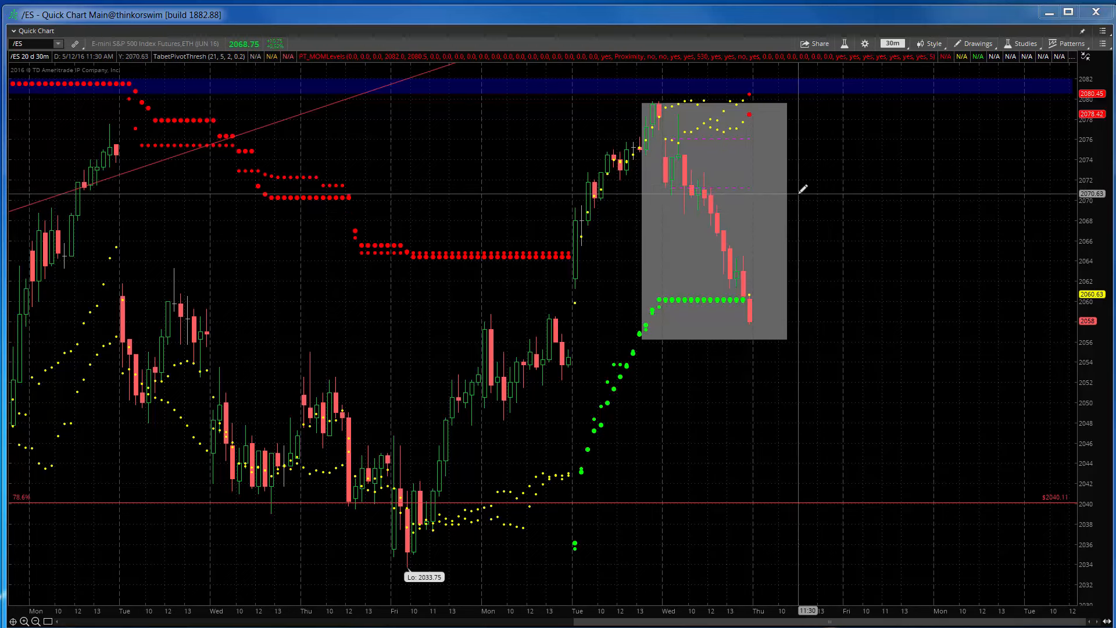
mouse_move(824, 190)
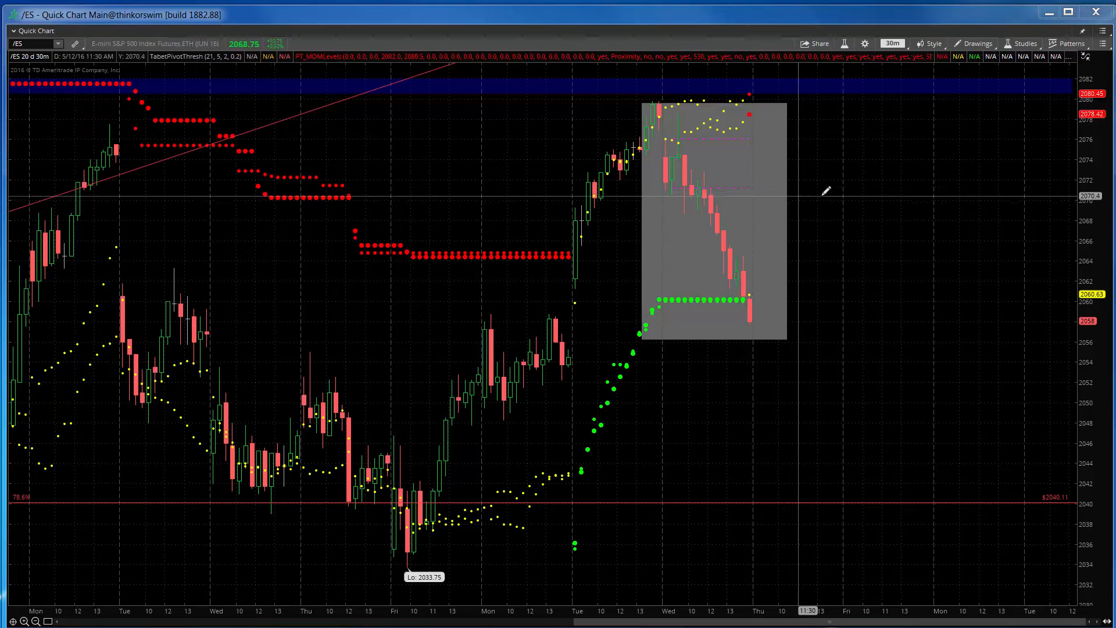
mouse_move(830, 149)
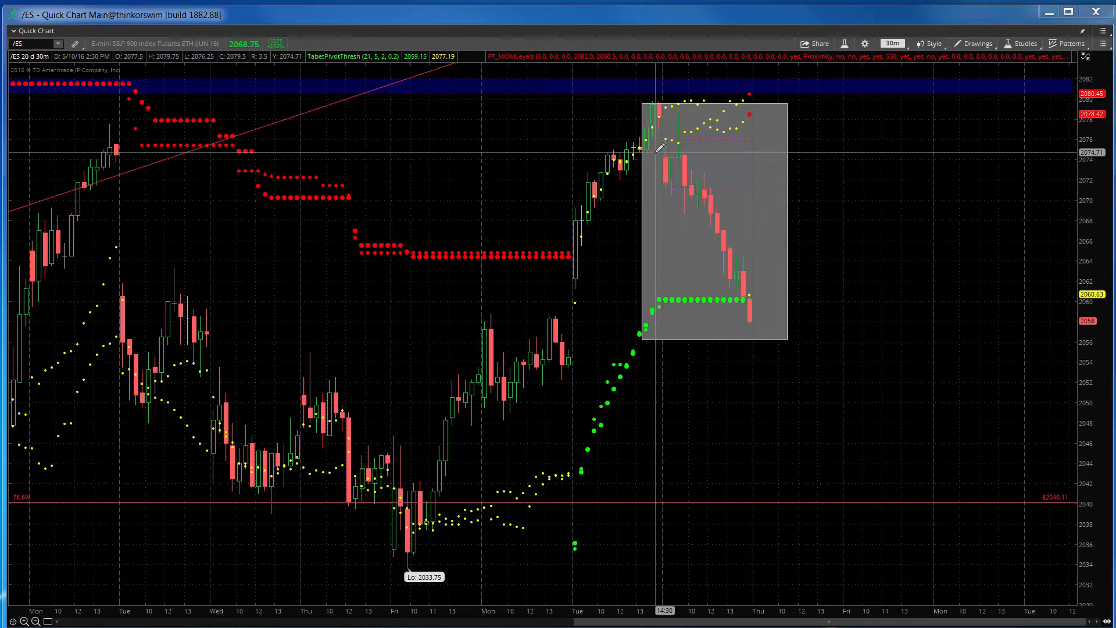
mouse_move(758, 317)
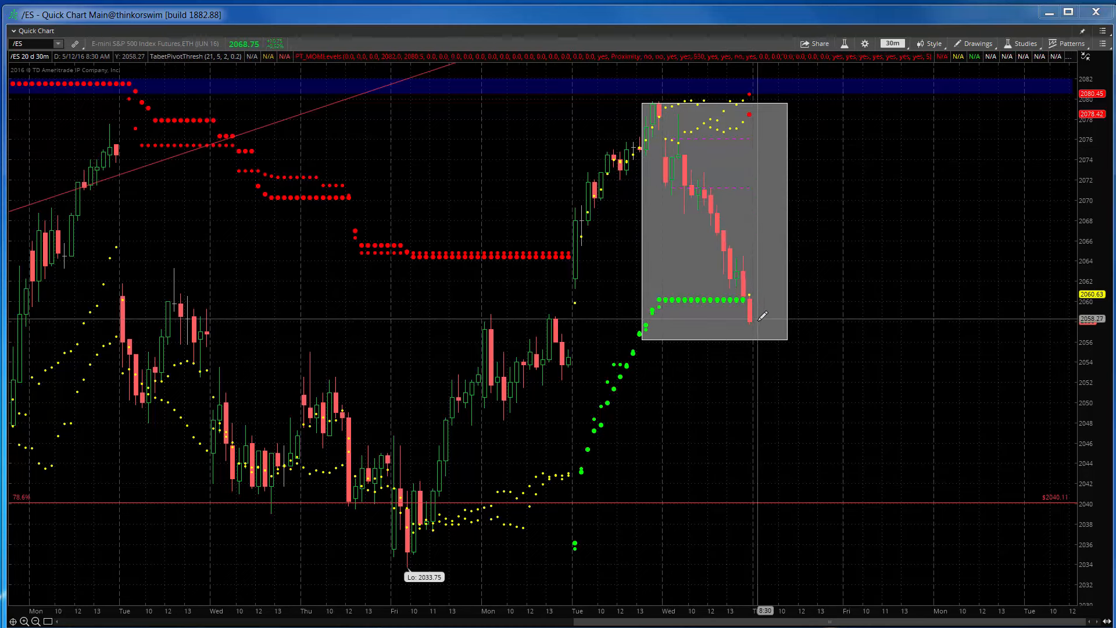
mouse_move(662, 152)
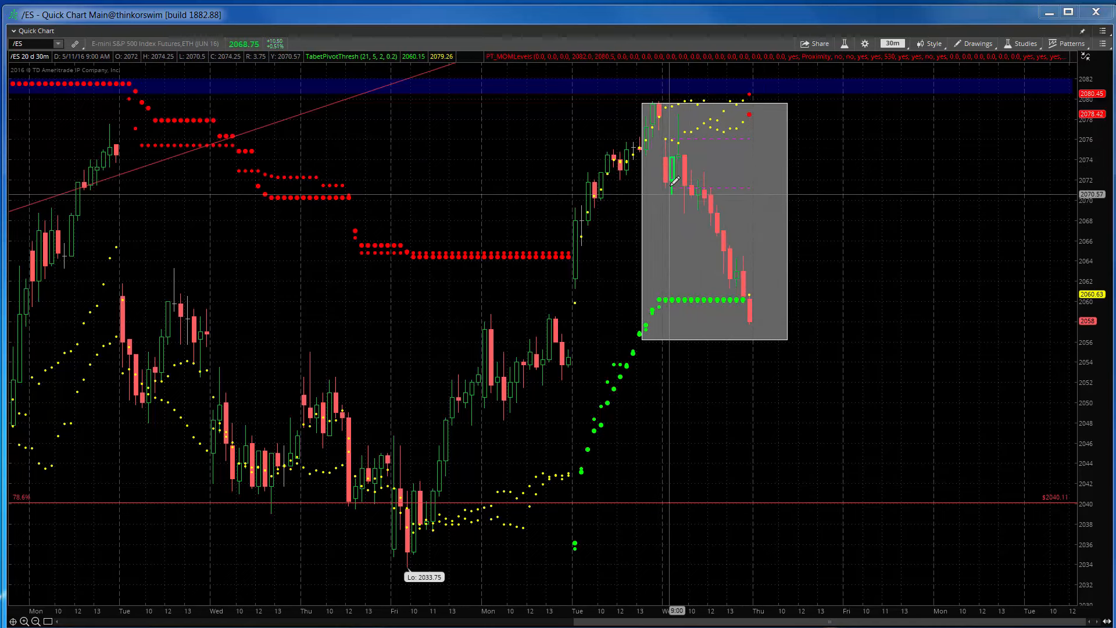
mouse_move(685, 132)
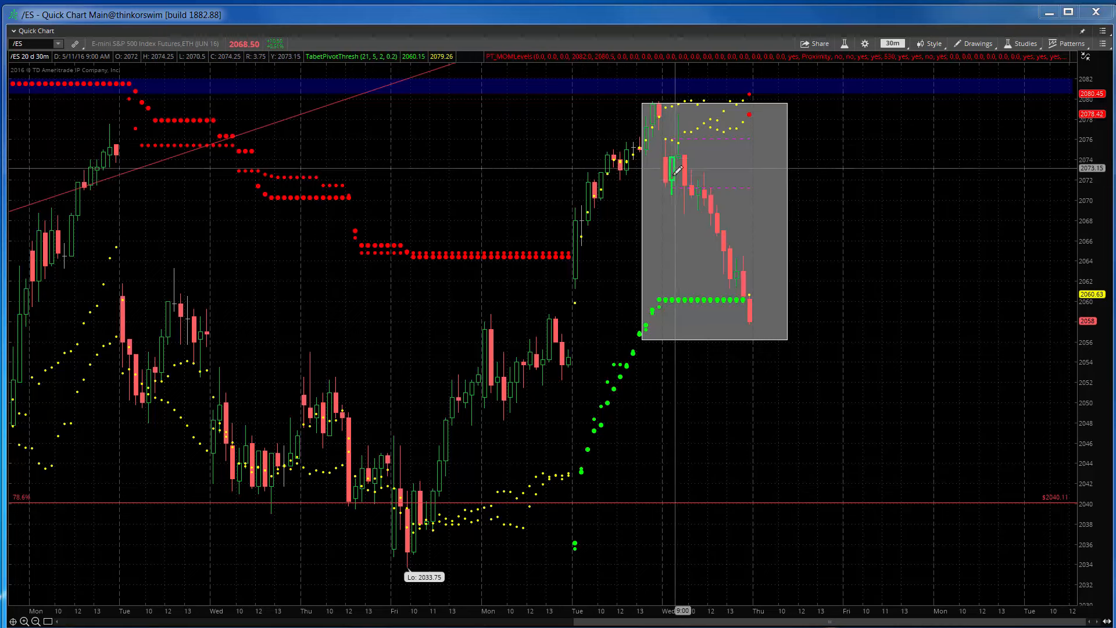
mouse_move(687, 115)
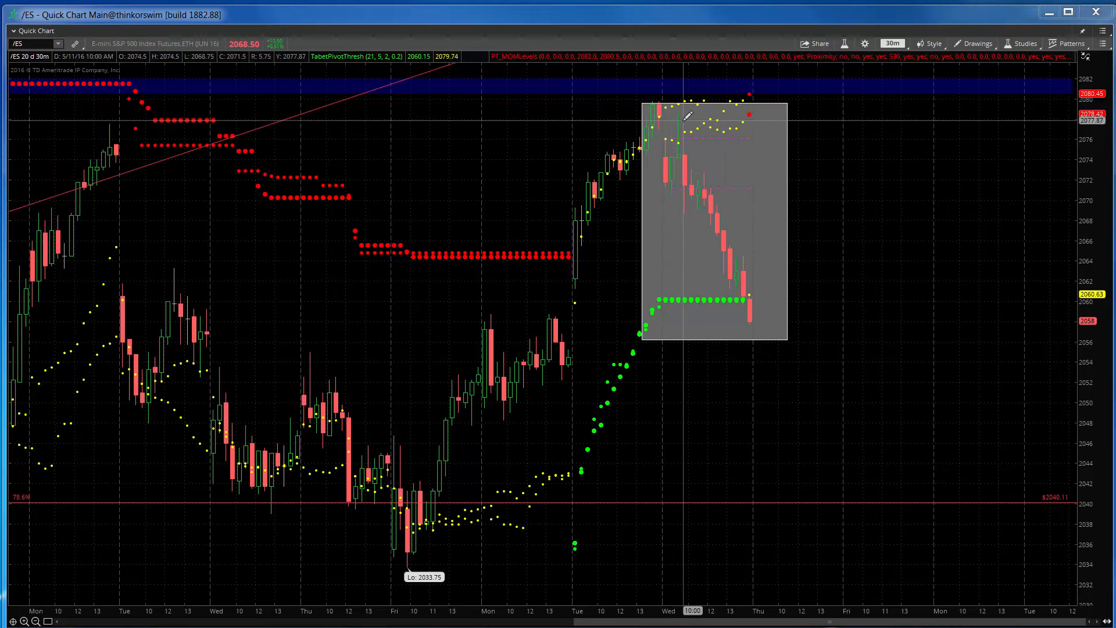
mouse_move(679, 135)
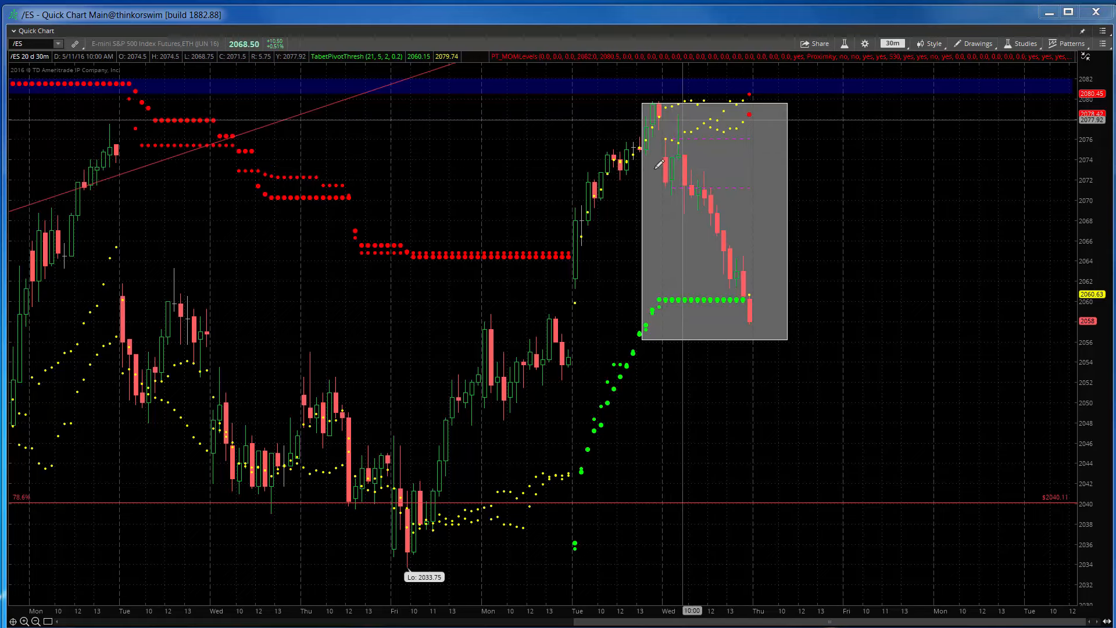
mouse_move(717, 206)
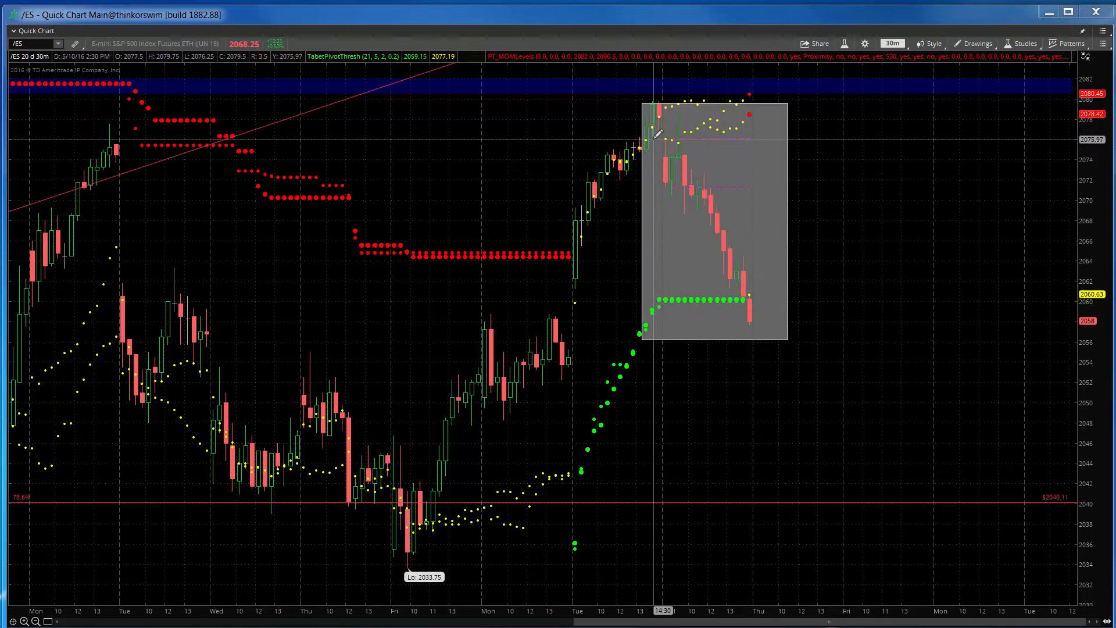
mouse_move(669, 136)
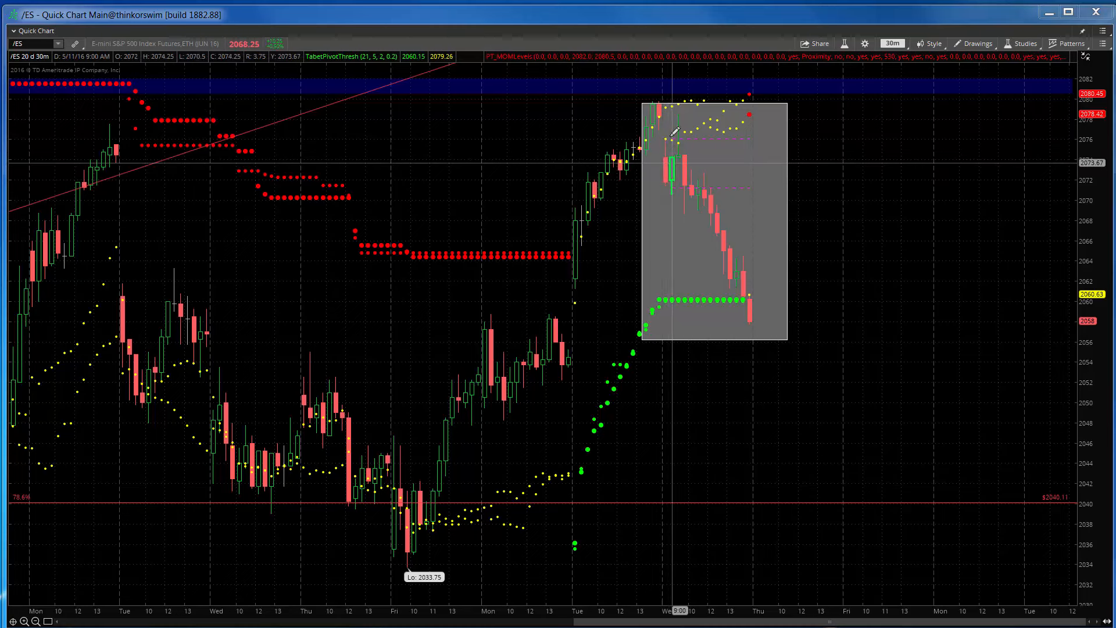
mouse_move(669, 184)
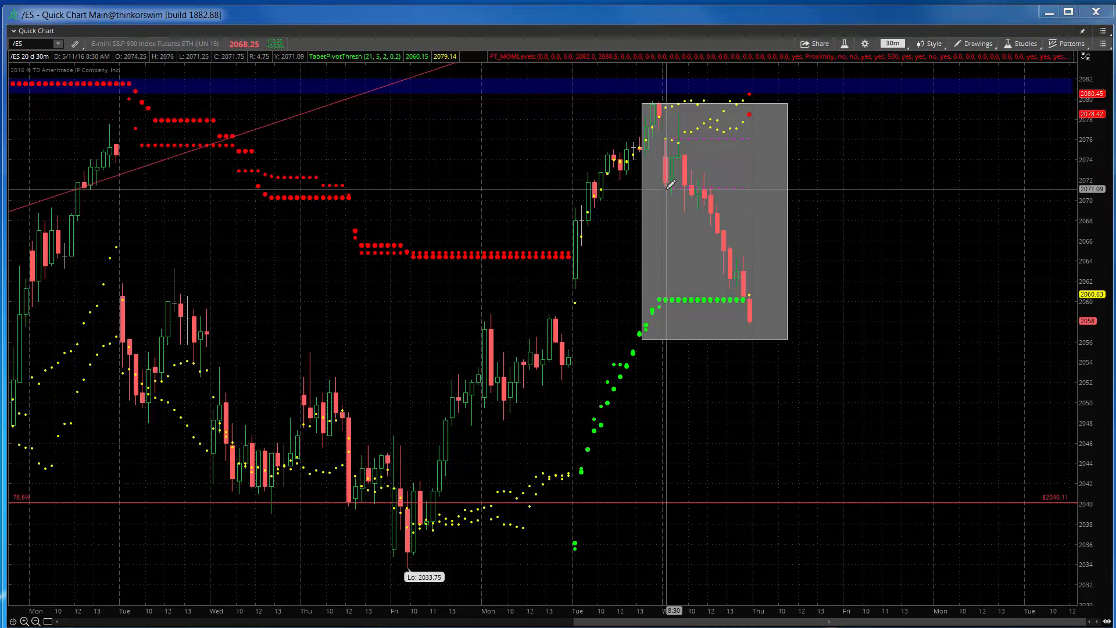
mouse_move(668, 176)
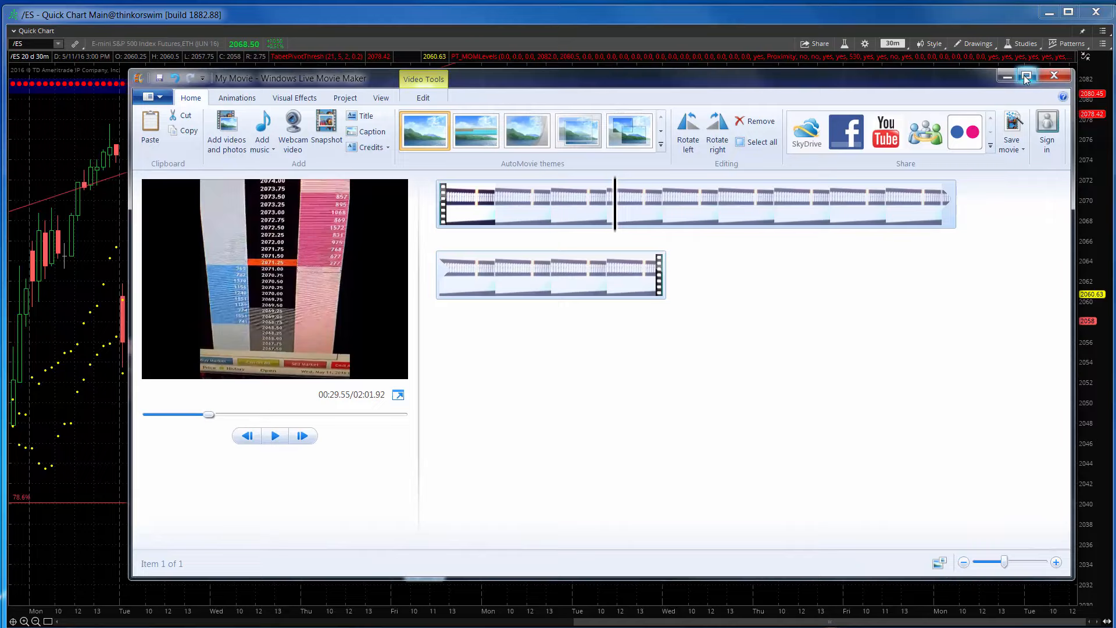
Maximize the Movie Maker project and play the price-ladder clip as a full-screen preview
click(1025, 76)
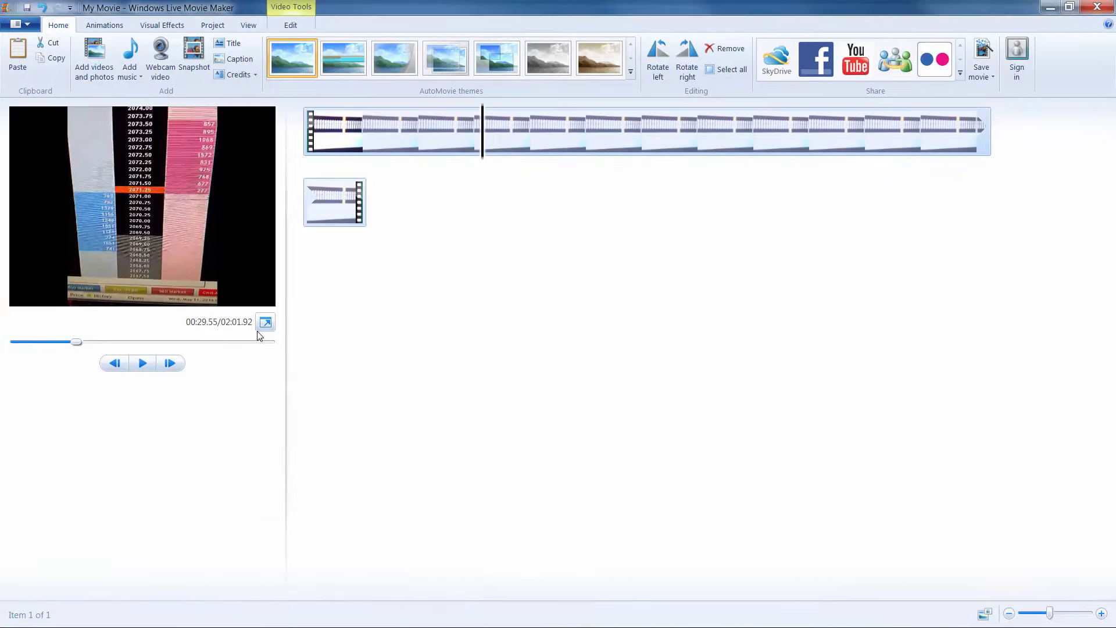
mouse_move(266, 322)
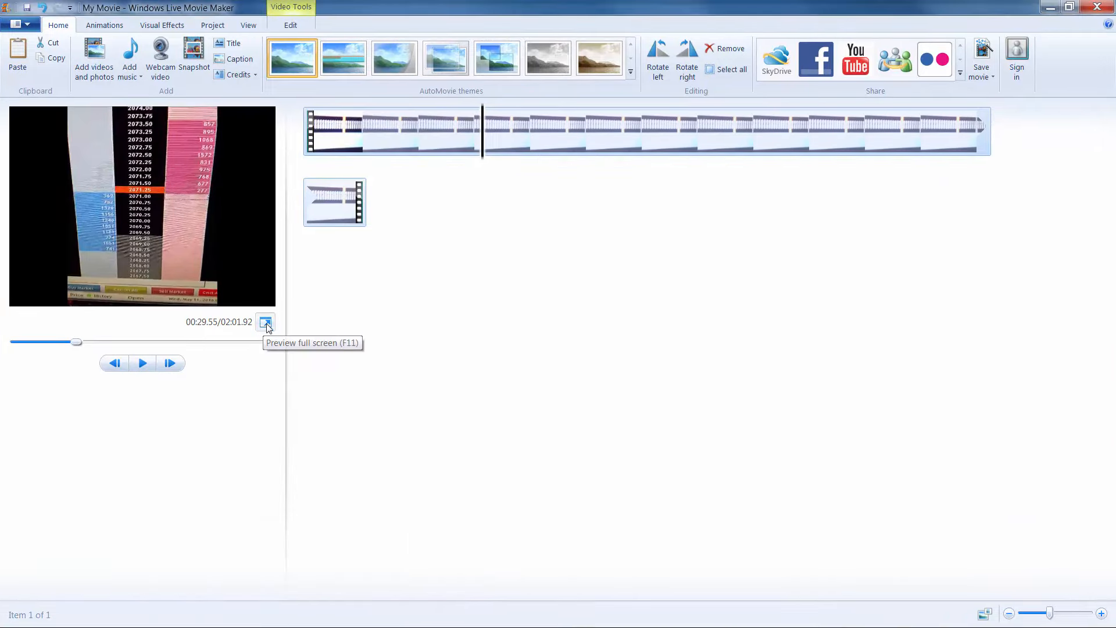
click(265, 322)
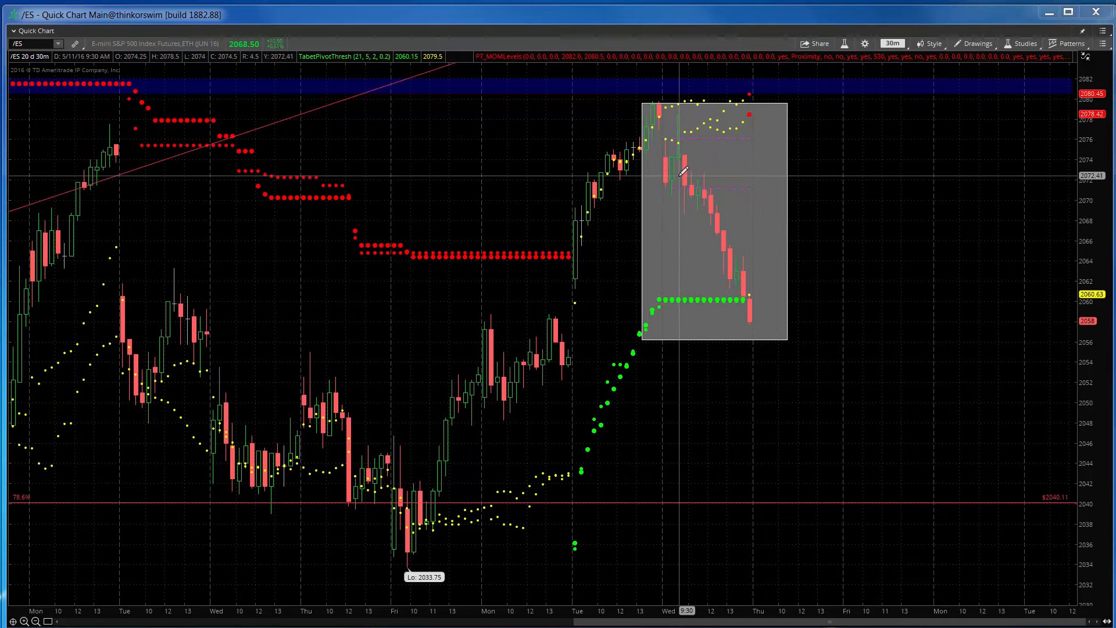
mouse_move(770, 311)
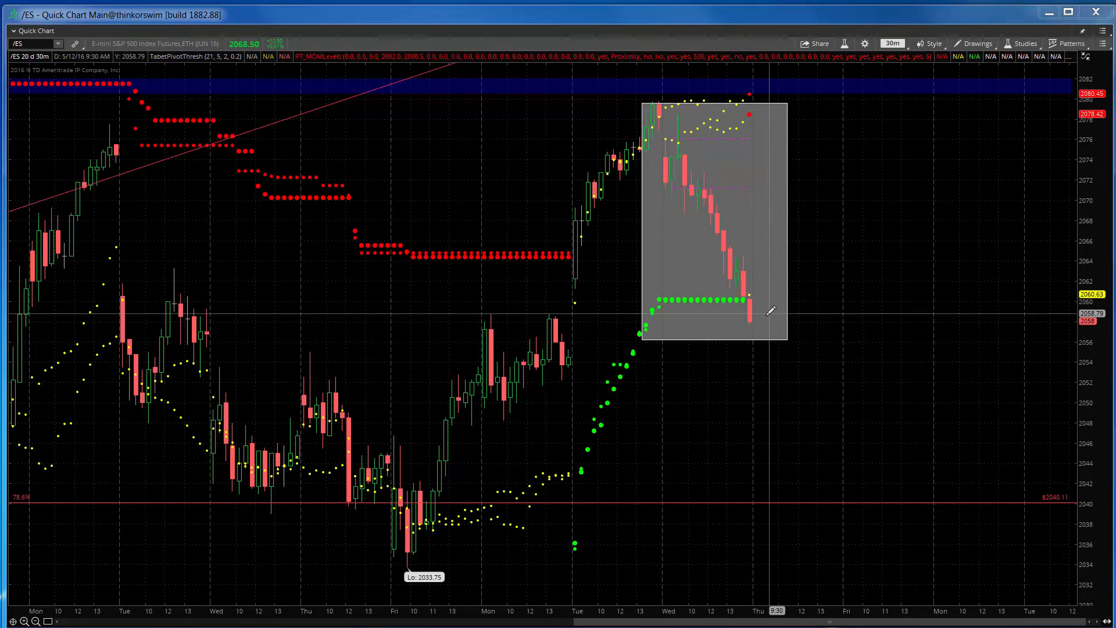
mouse_move(676, 221)
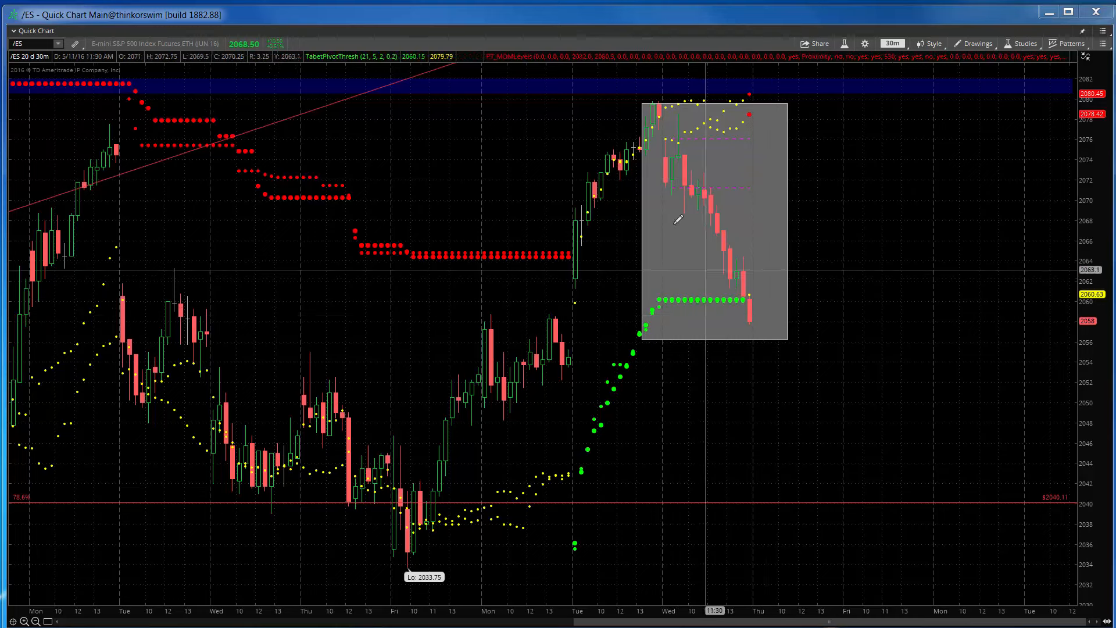
mouse_move(673, 164)
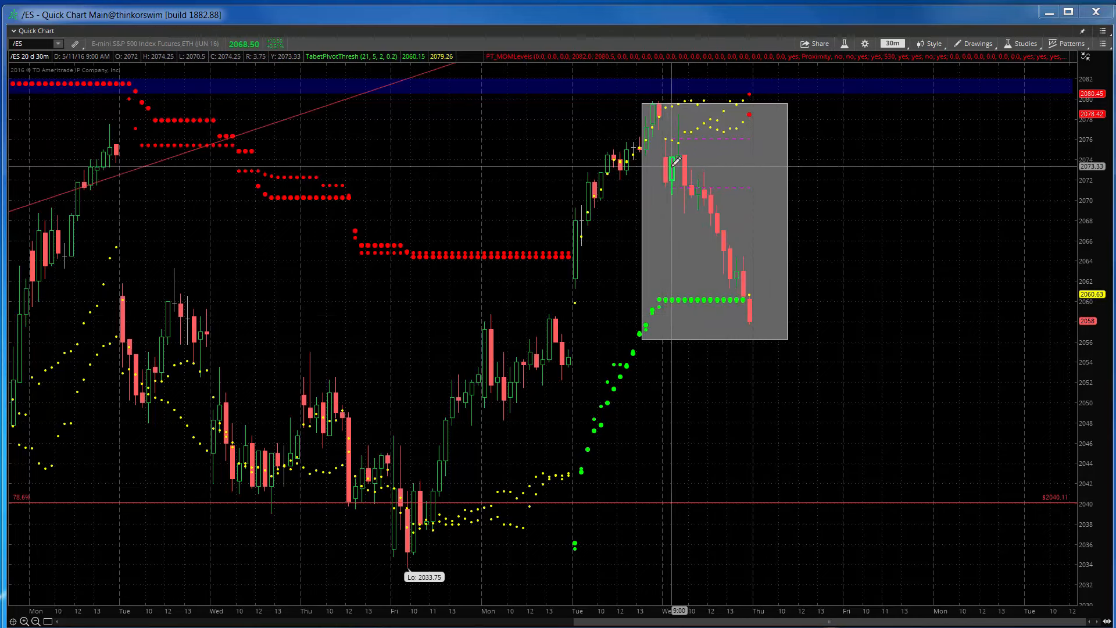
mouse_move(668, 165)
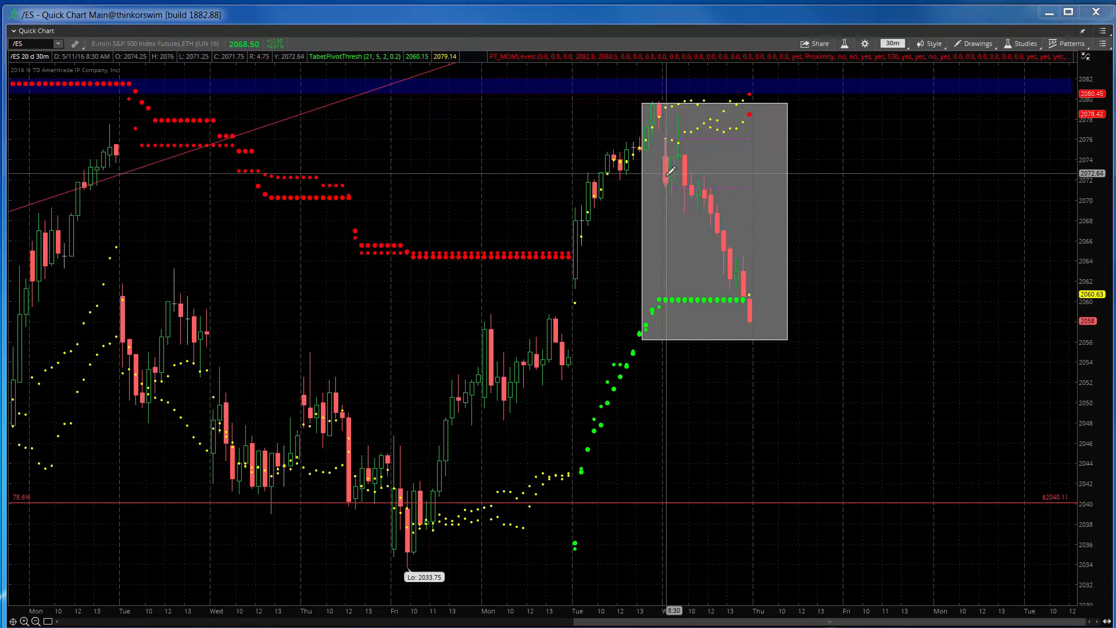
mouse_move(669, 147)
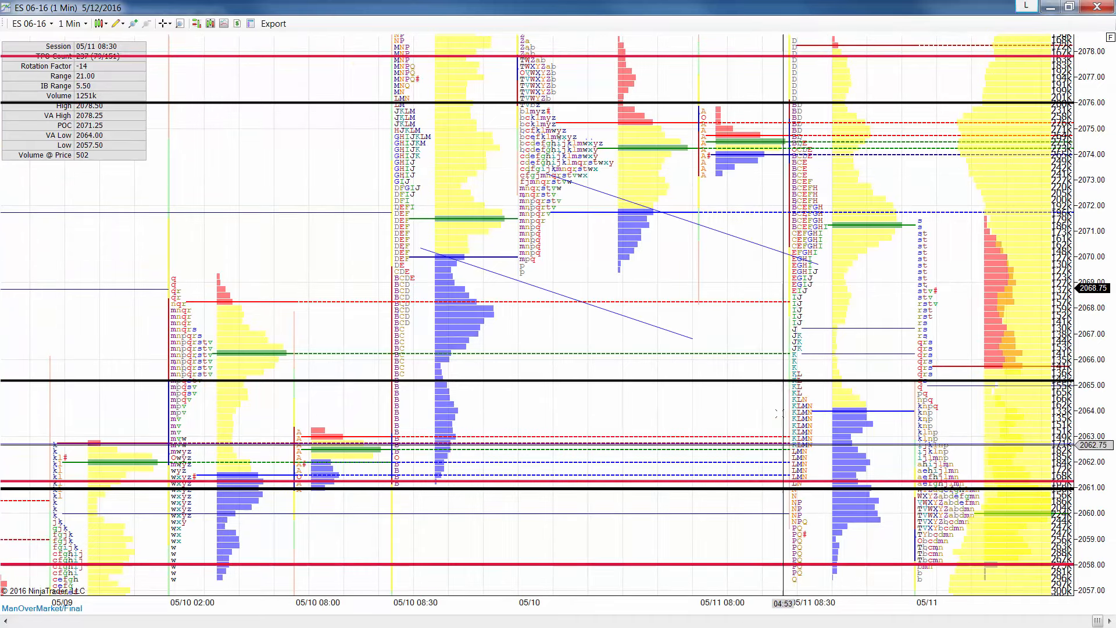
mouse_move(797, 241)
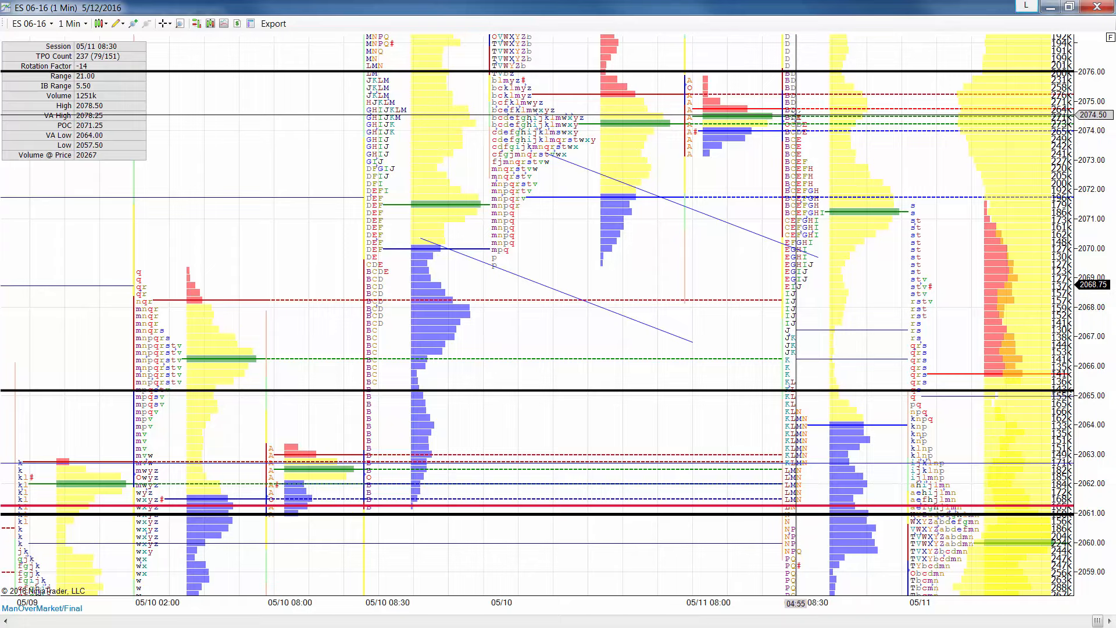
Open the context menu on the ES 06-16 1-minute market profile chart
right_click(798, 121)
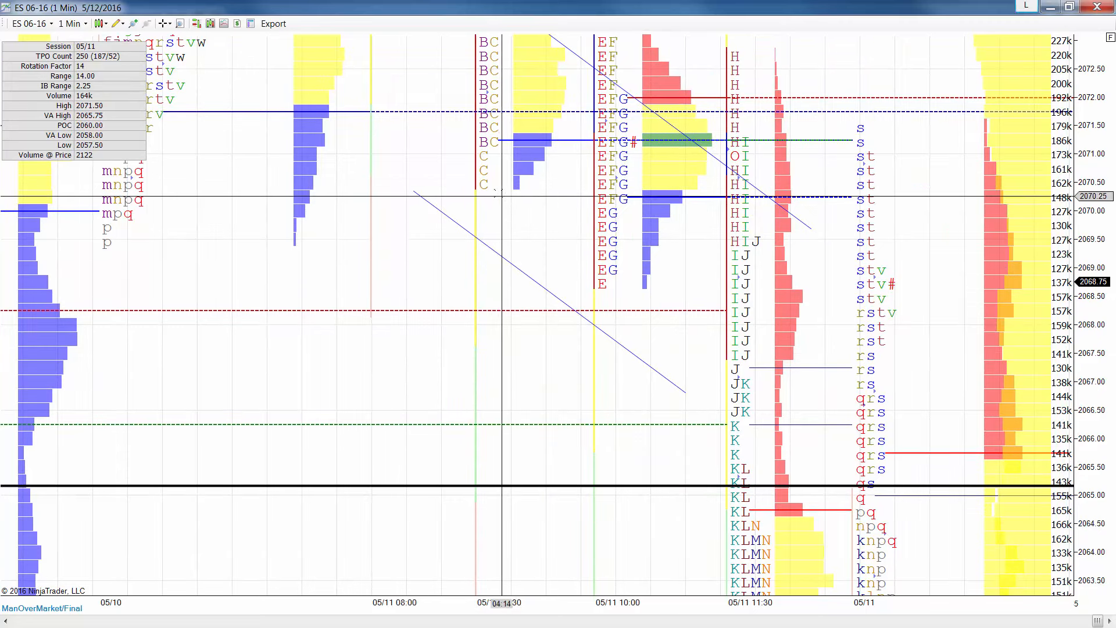
mouse_move(717, 375)
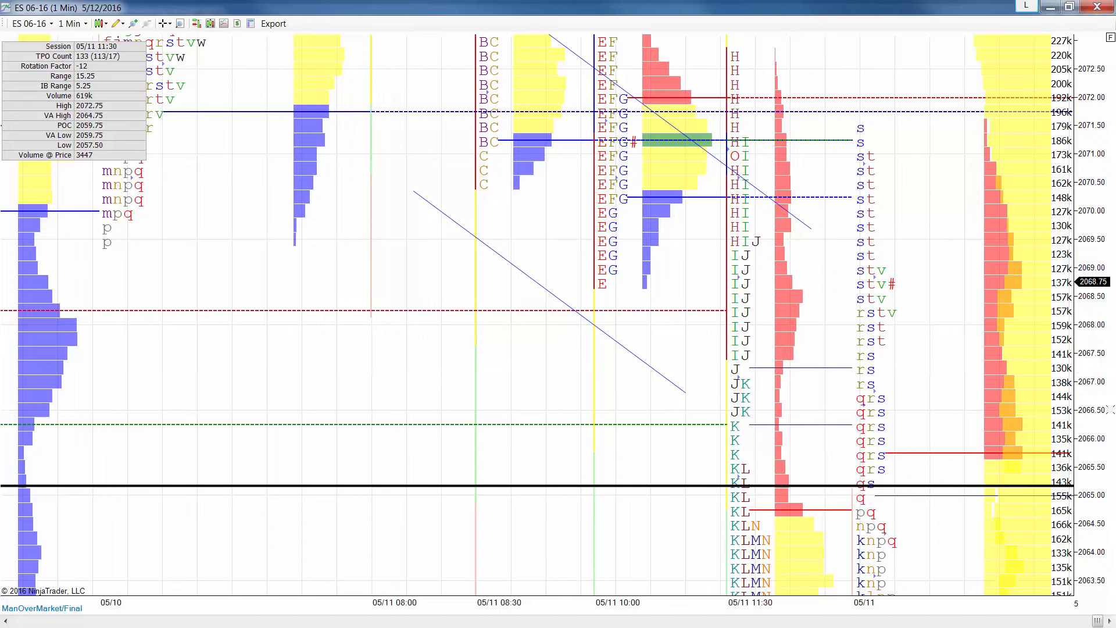
scroll(down, 3)
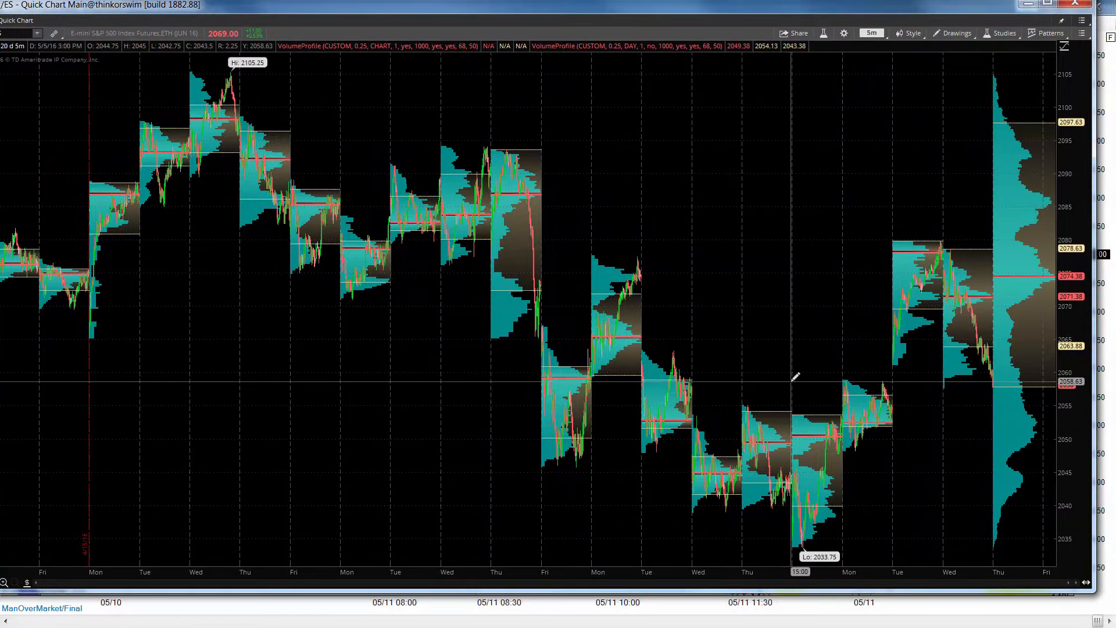
mouse_move(792, 365)
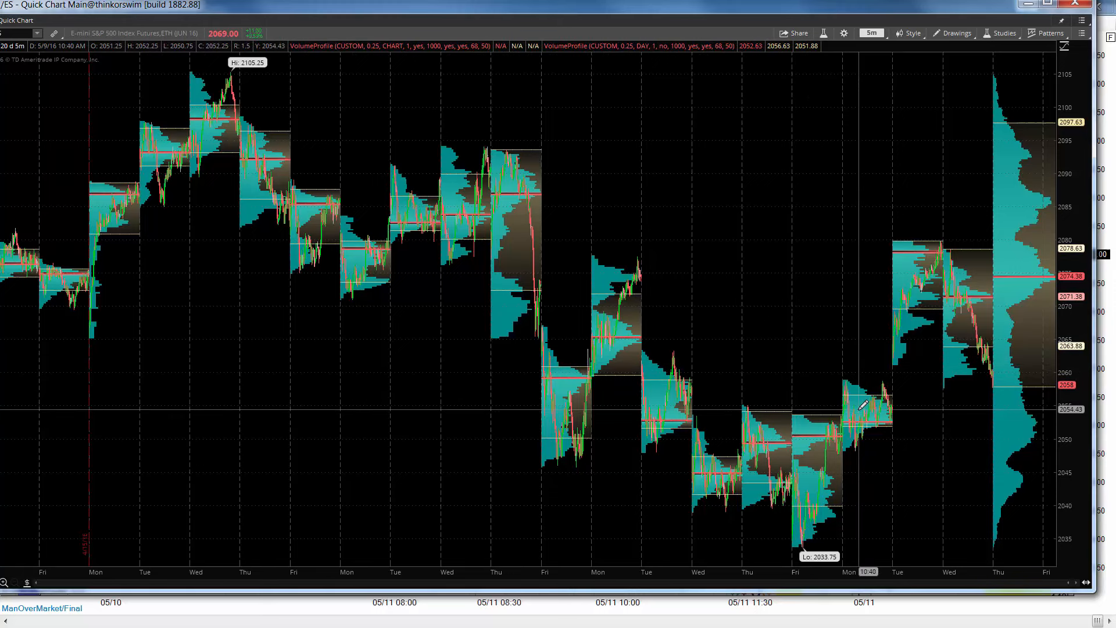
mouse_move(847, 396)
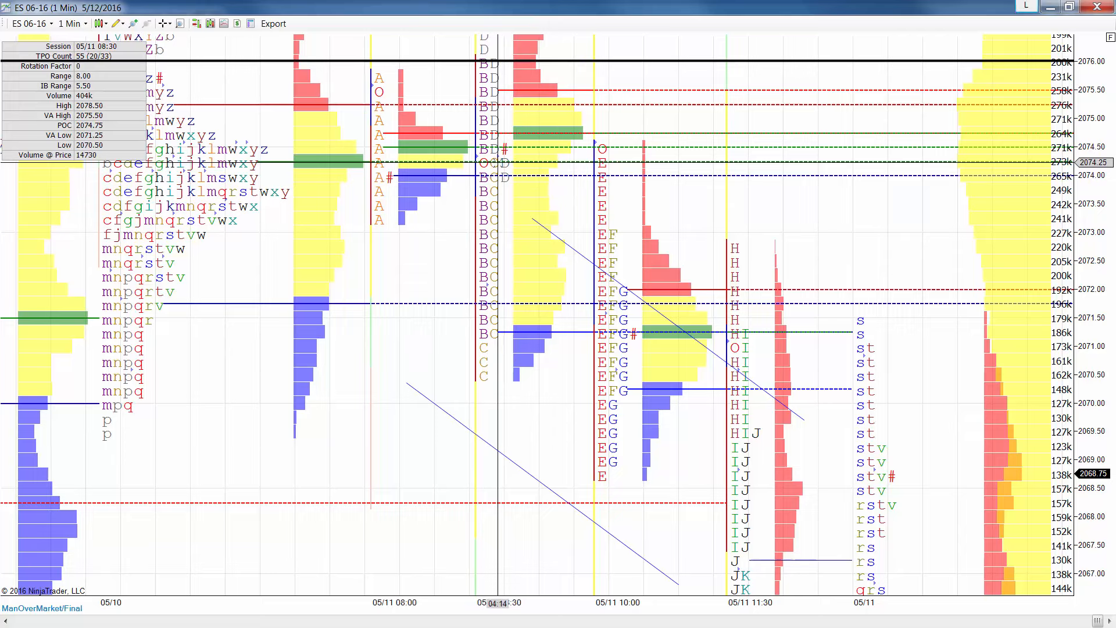
mouse_move(491, 193)
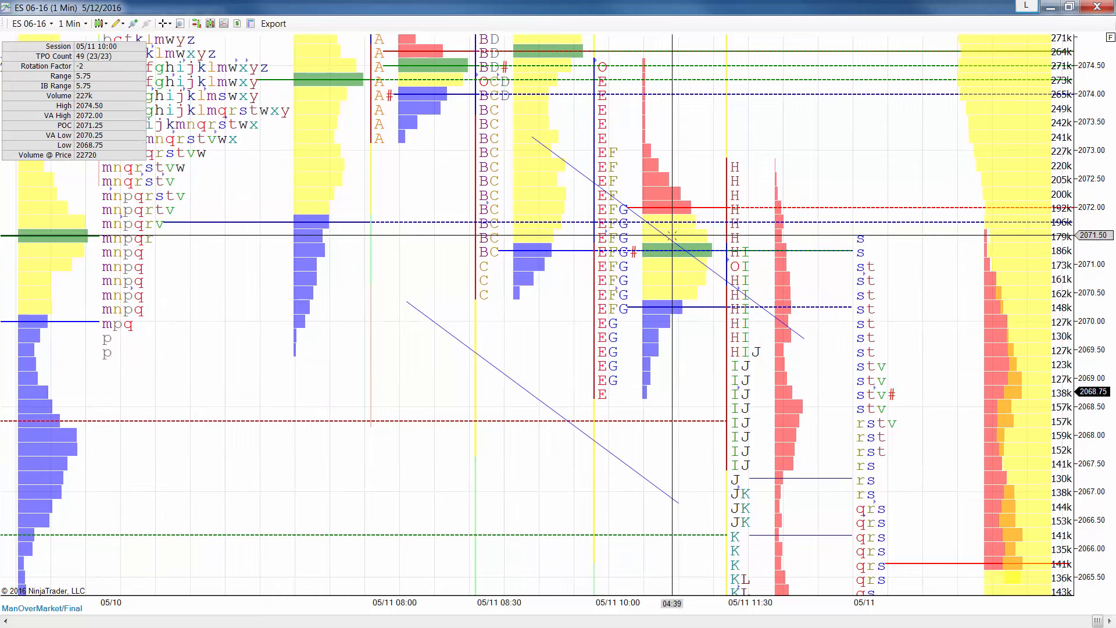
mouse_move(655, 251)
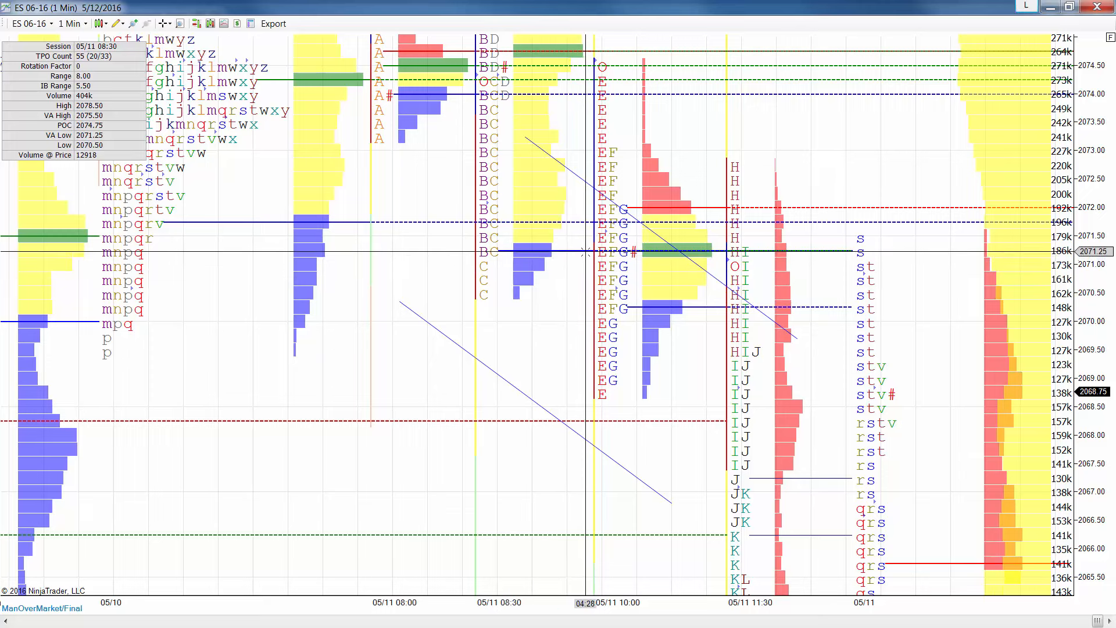
mouse_move(581, 253)
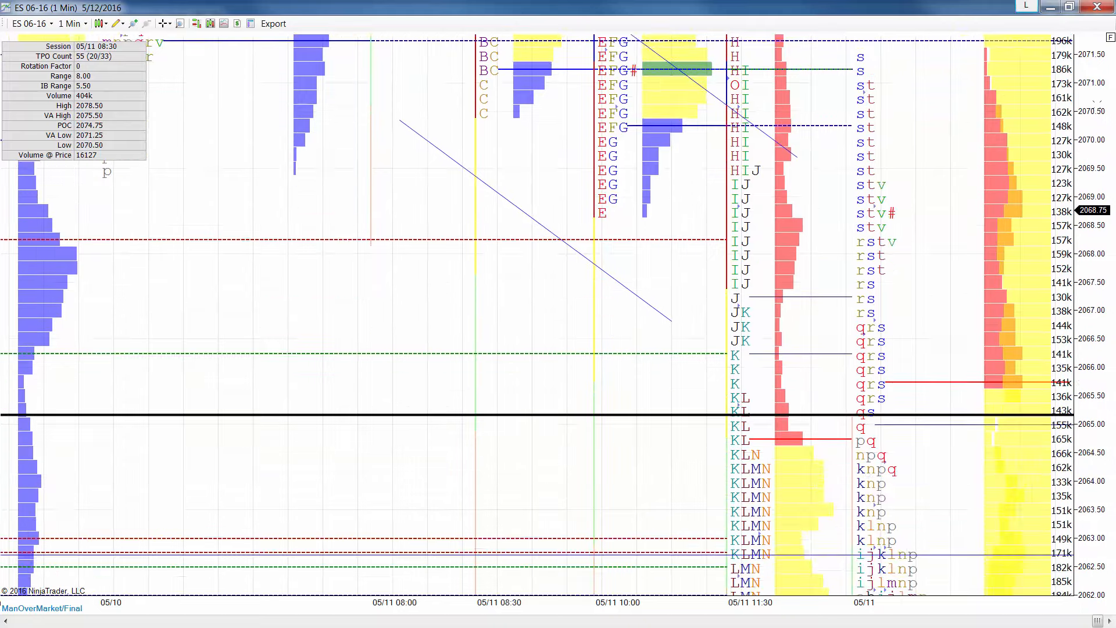
Scroll the market profile chart to the 05/10 sessions (18.5-point range, 2071.50 POC)
scroll(down, 3)
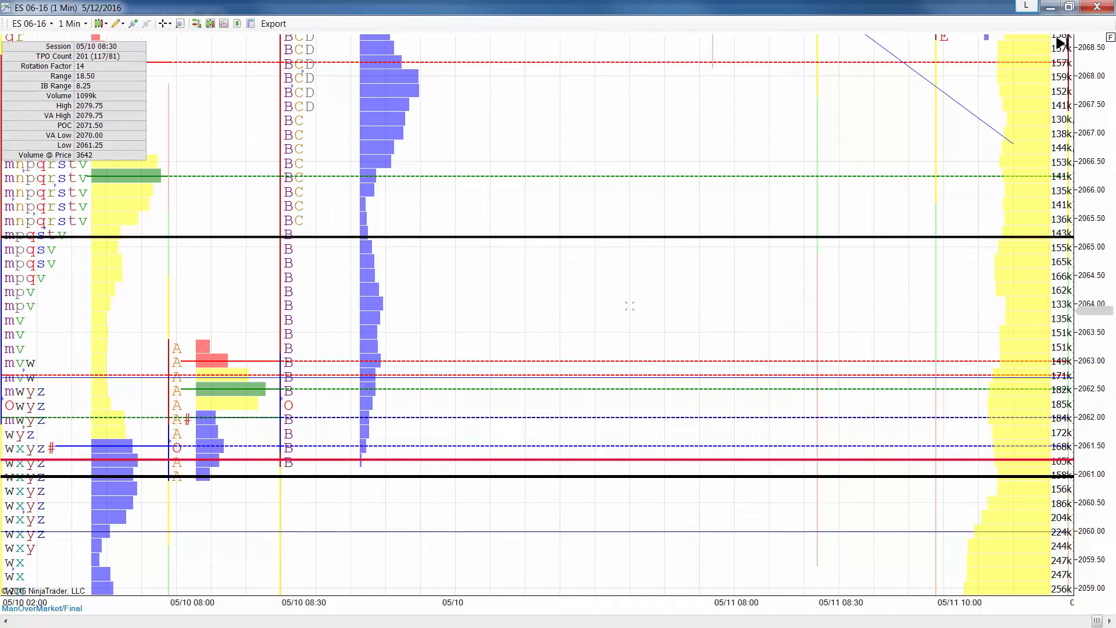
scroll(right, 3)
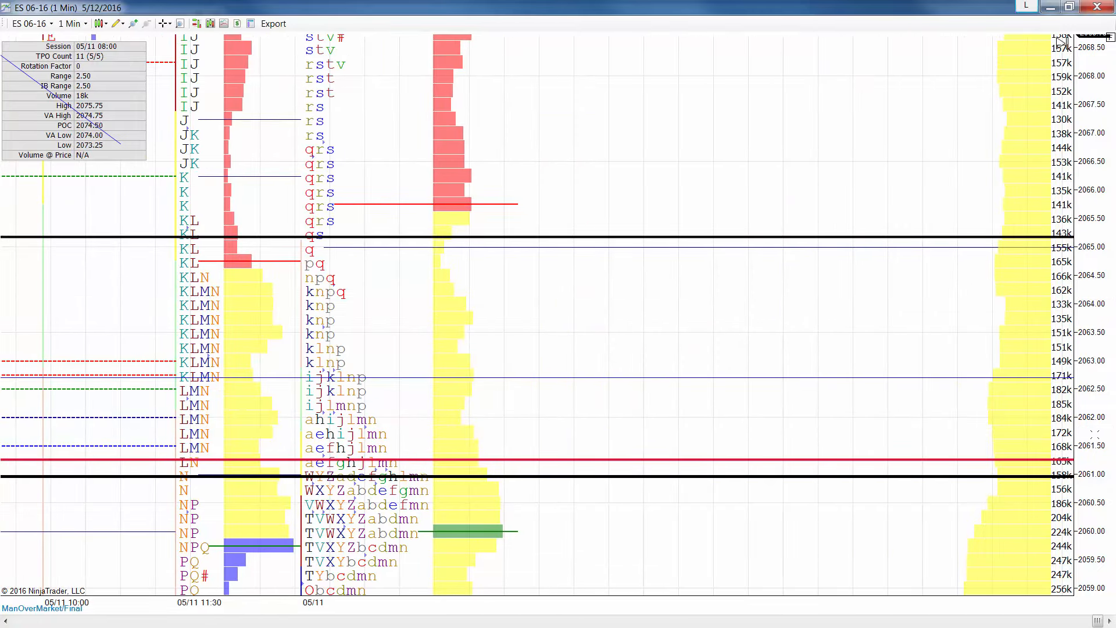
scroll(down, 3)
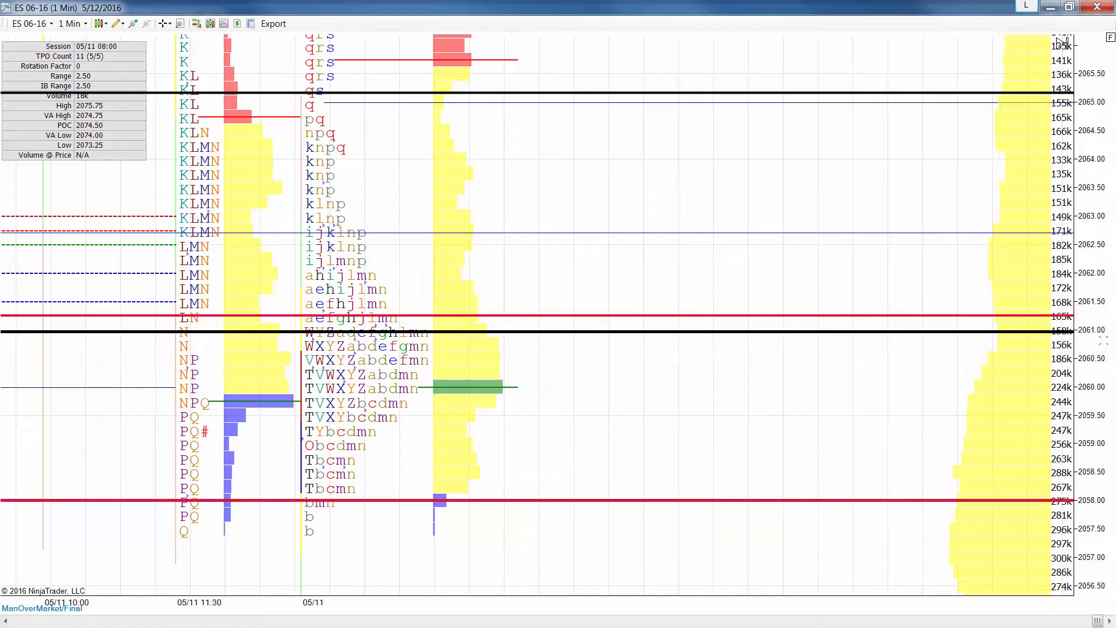
mouse_move(1009, 498)
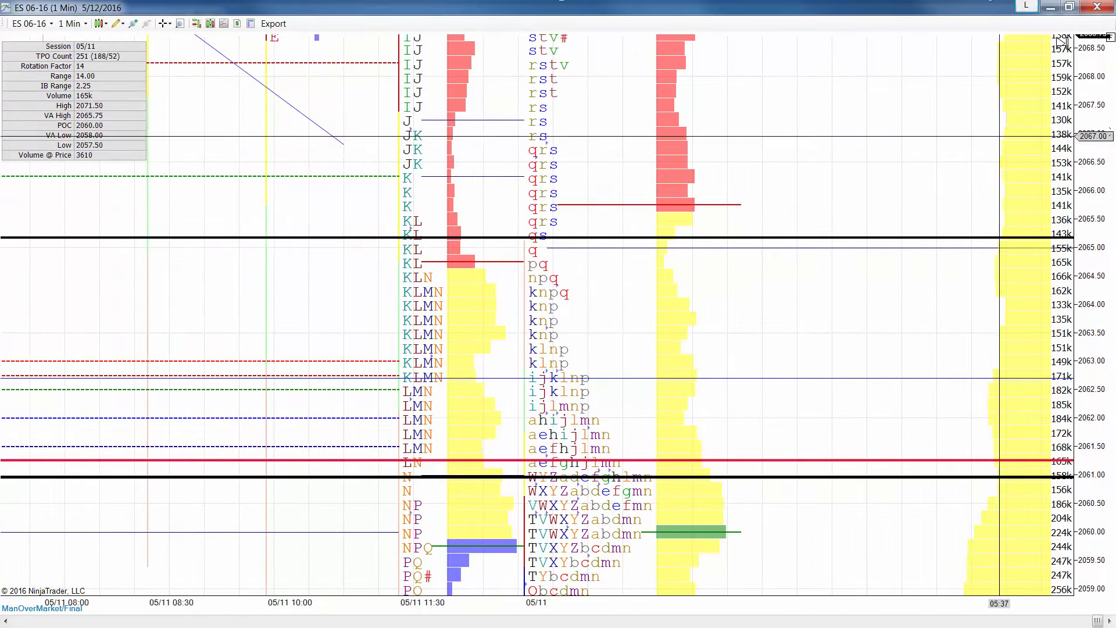
mouse_move(819, 106)
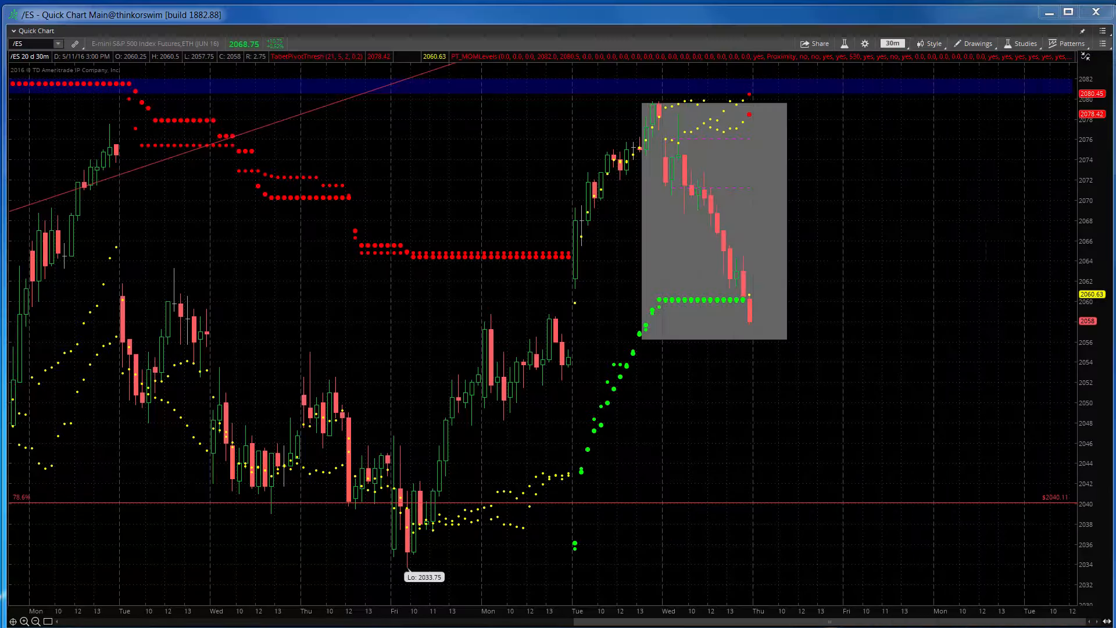
Bring the TabelTrend/Ichimoku /ES 30-minute Quick Chart window to the front
click(1069, 12)
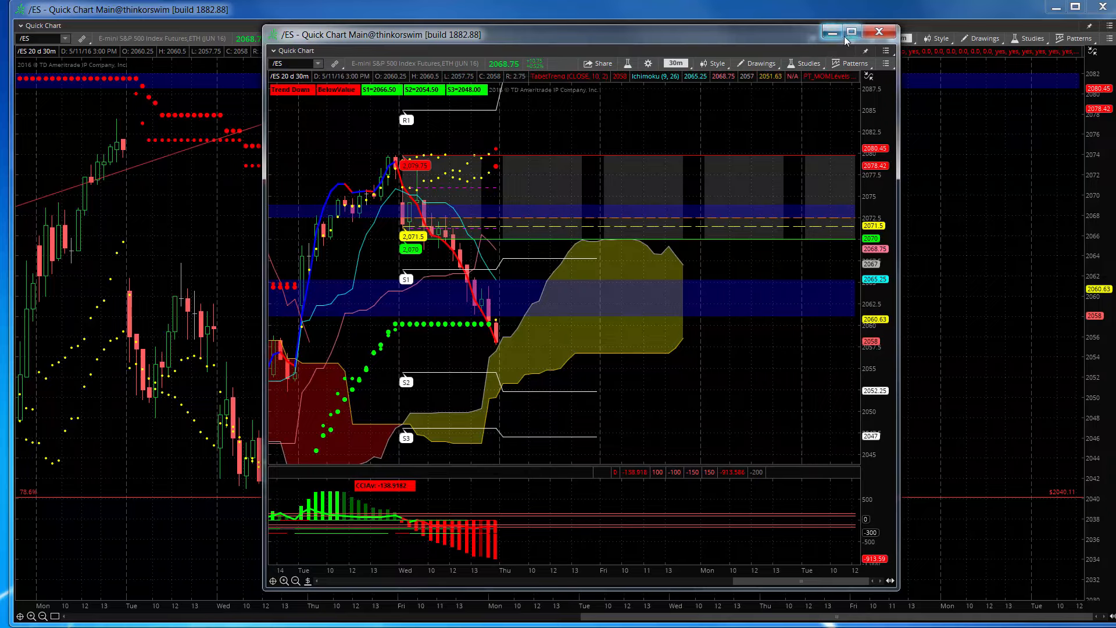
Maximize the Ichimoku /ES chart and switch it to 20 days of 5-minute bars
click(851, 31)
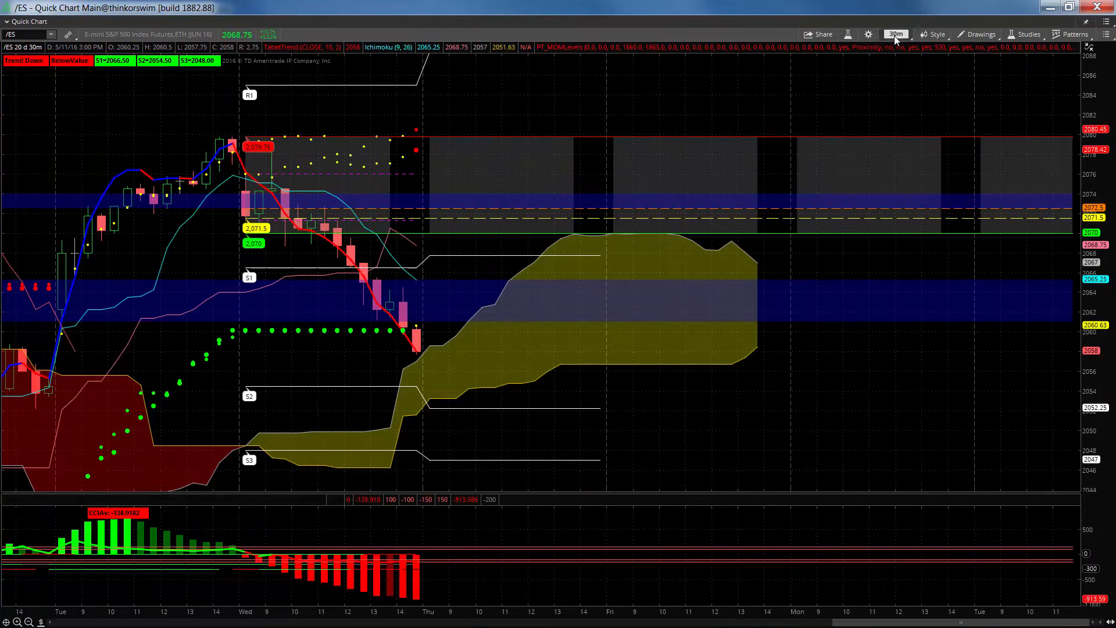
click(895, 34)
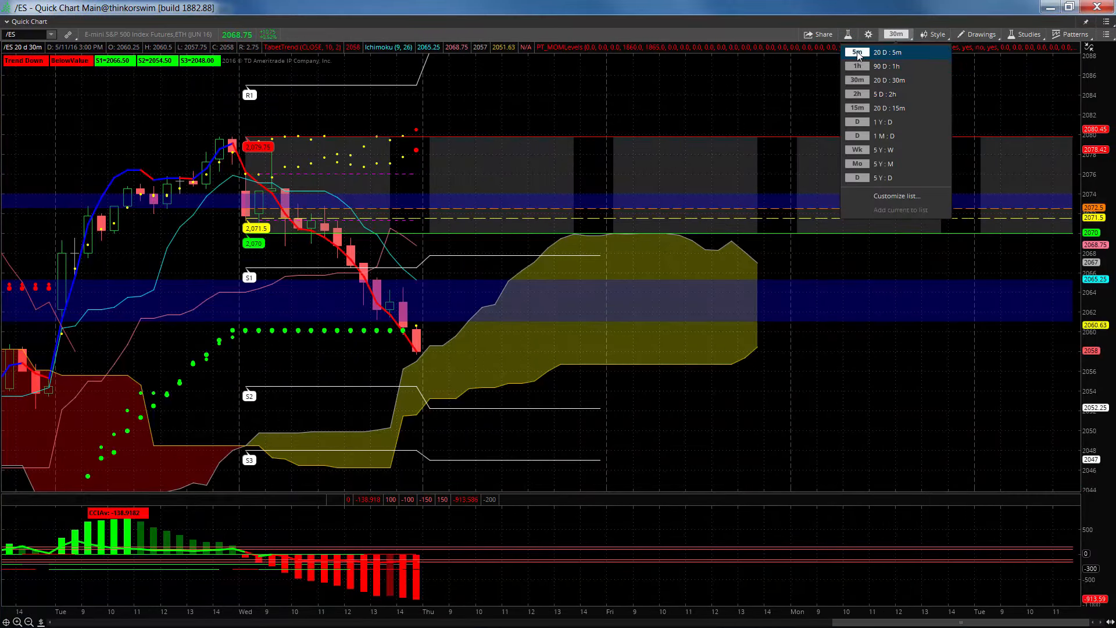
click(887, 52)
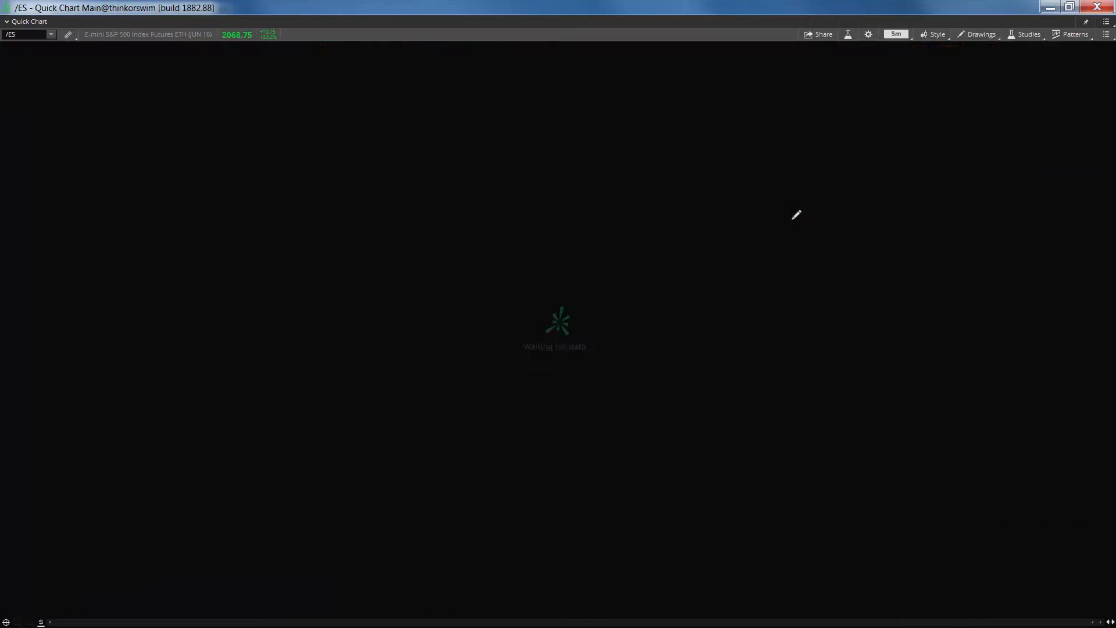